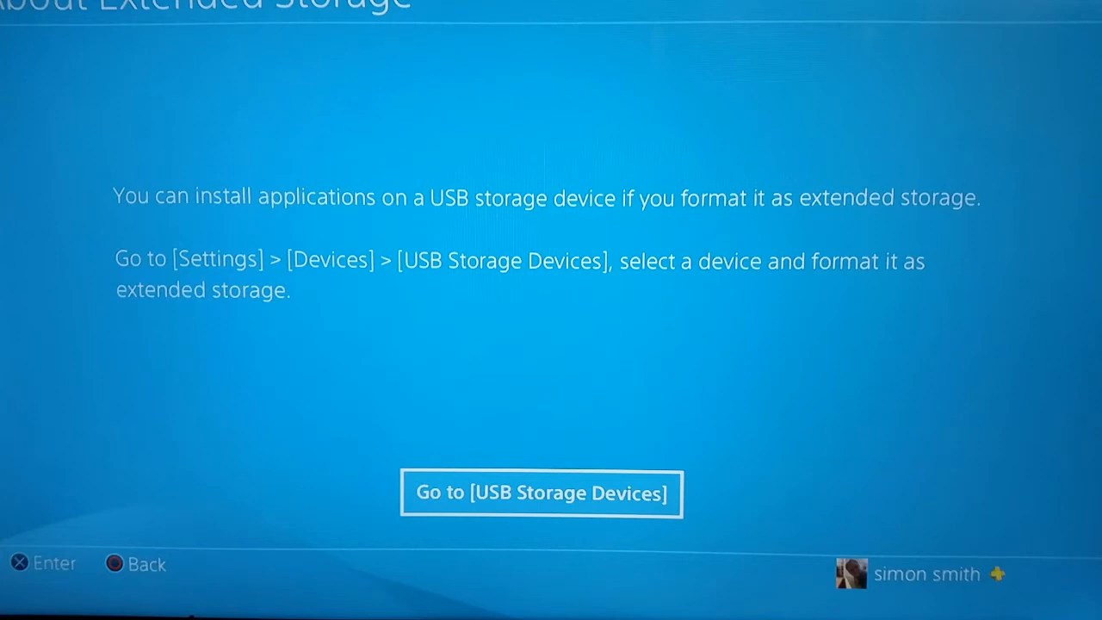
# Go to USB Storage Devices and view the Seagate Expansion Desk's 5.01 TB details page.
pyautogui.click(541, 493)
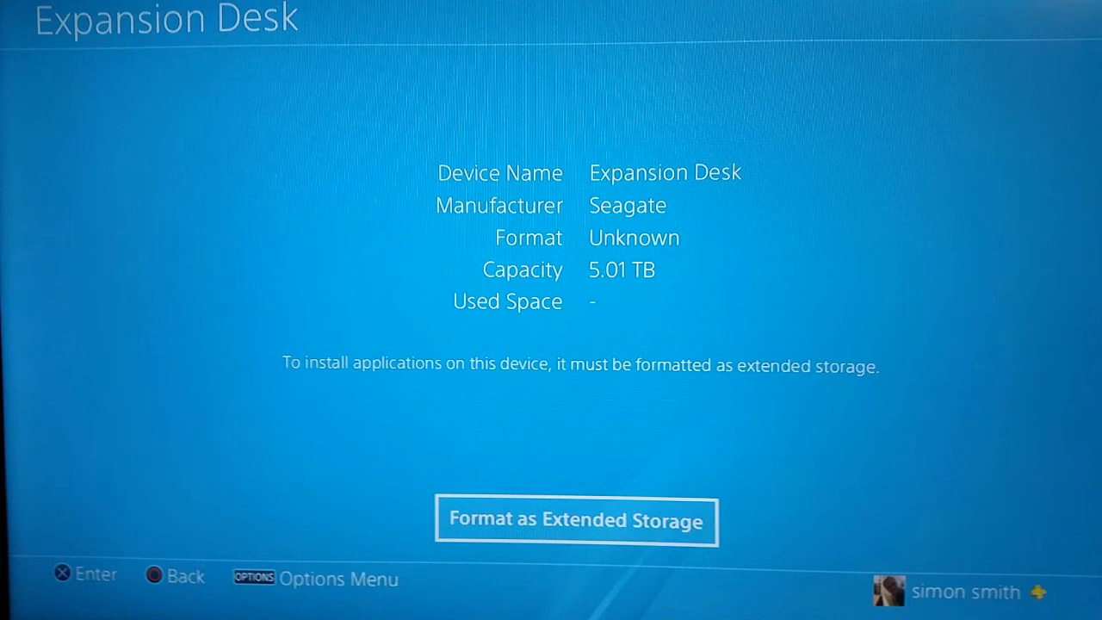
# Format the Seagate Expansion Desk as extended storage, accepting data erasure and confirming.
pyautogui.click(576, 520)
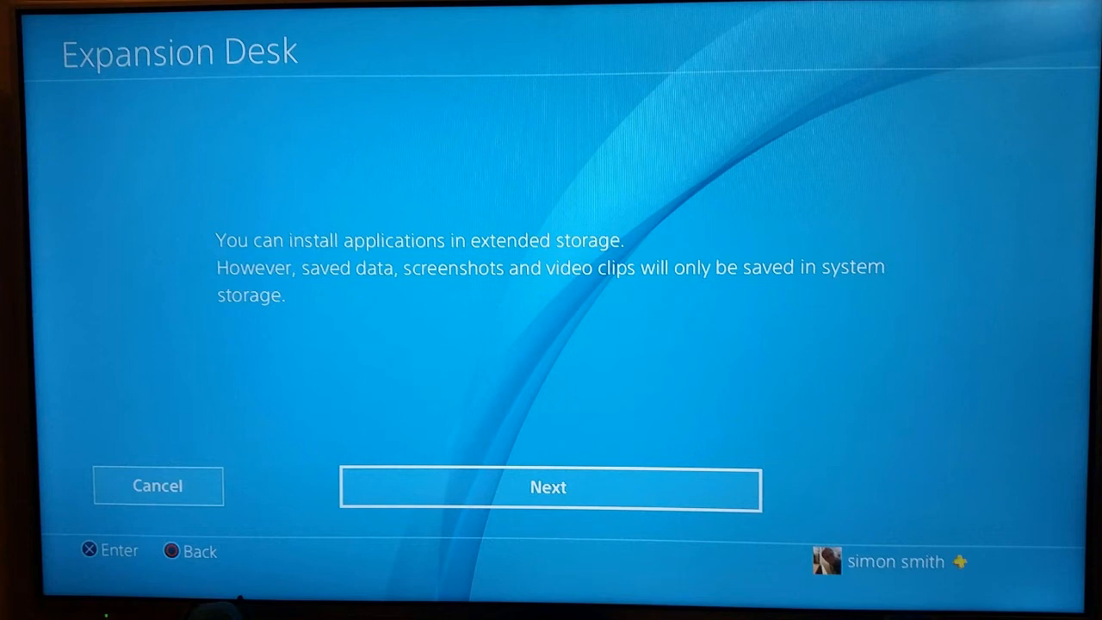
pyautogui.click(548, 486)
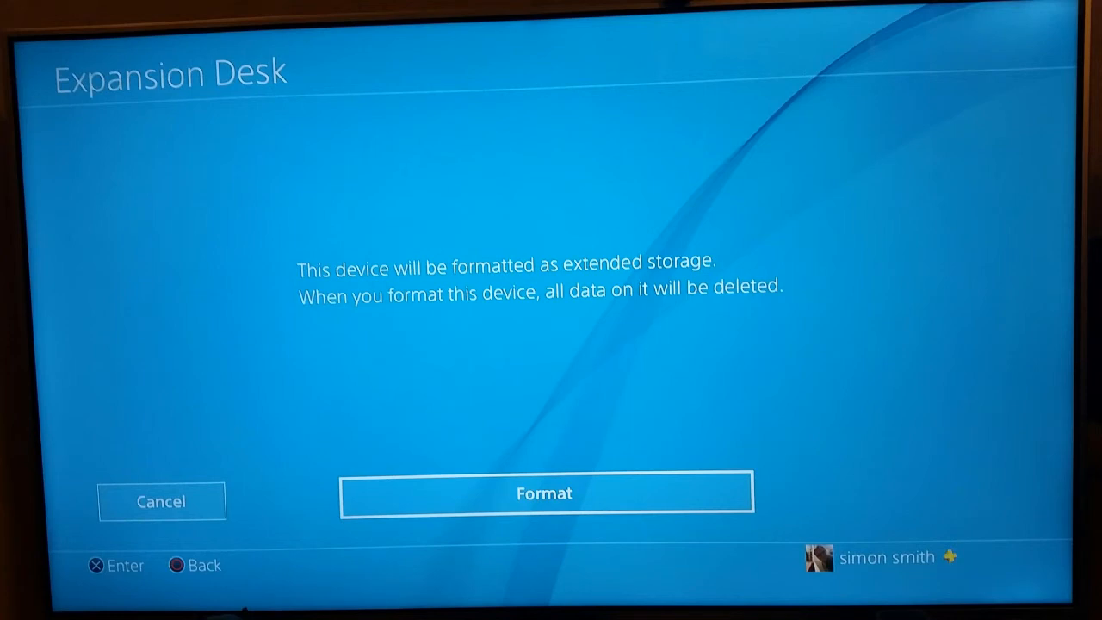
pyautogui.click(544, 492)
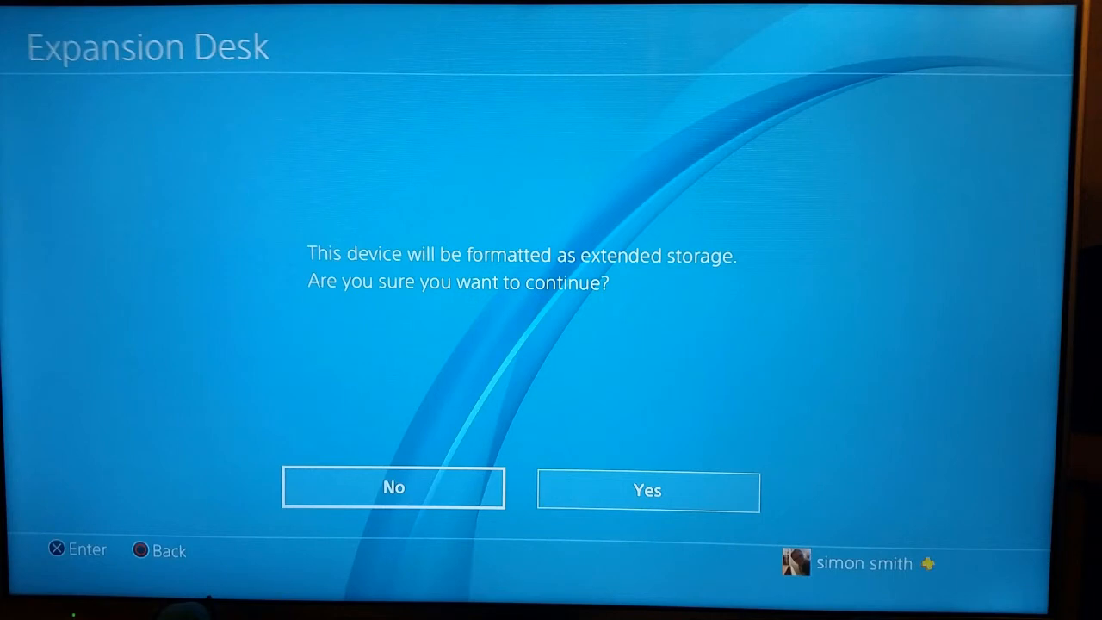
pyautogui.click(646, 491)
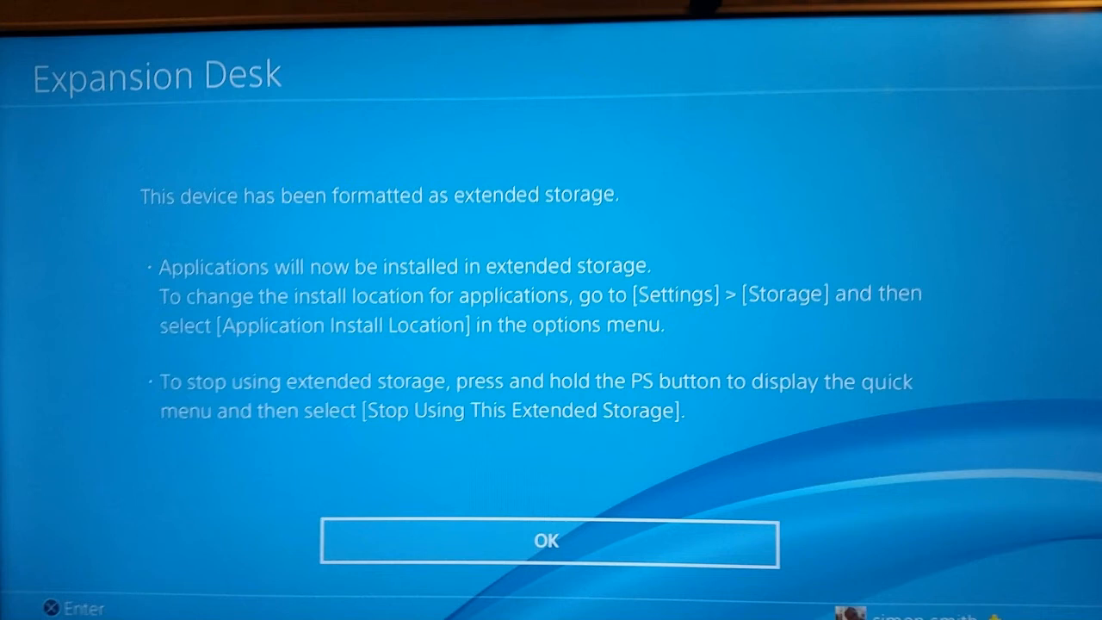
# Acknowledge format completion and choose Move to Extended Storage from the Applications list.
pyautogui.click(545, 541)
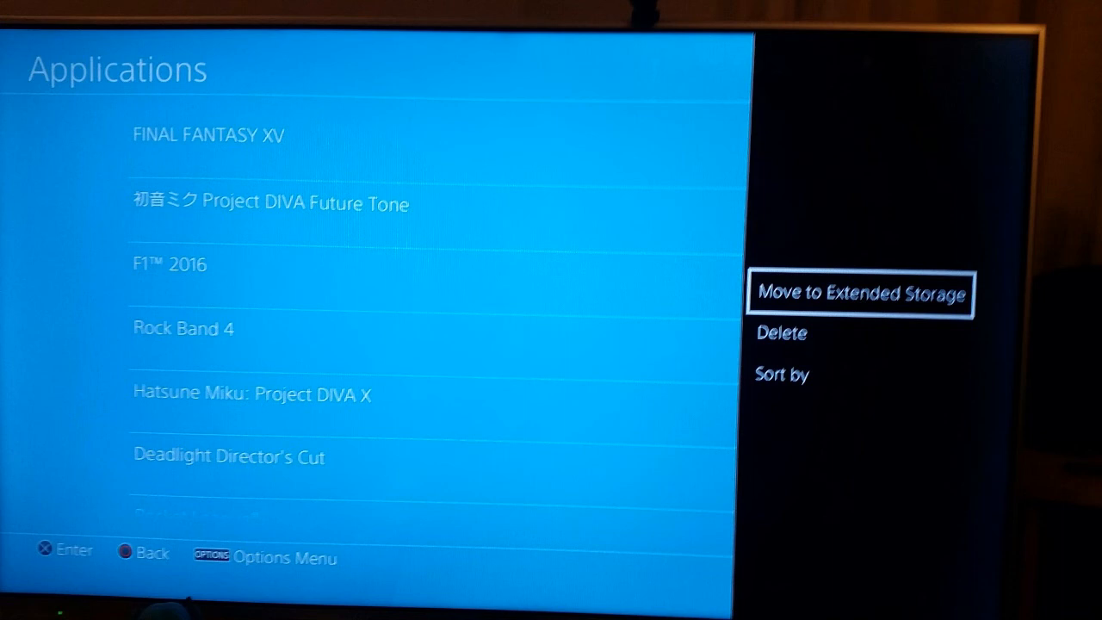
pyautogui.click(861, 293)
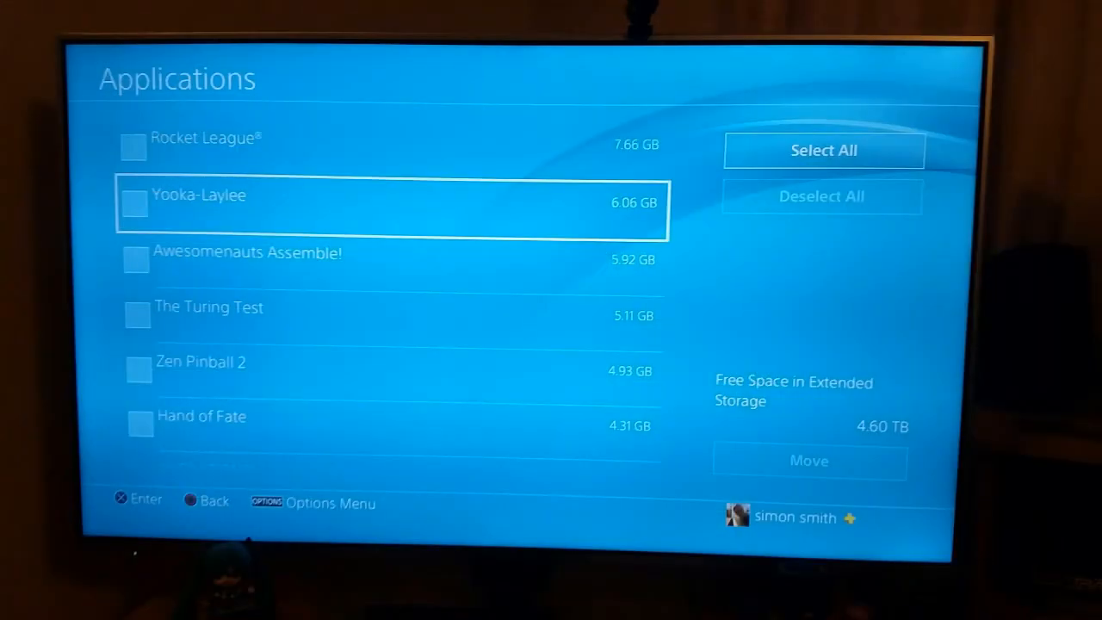